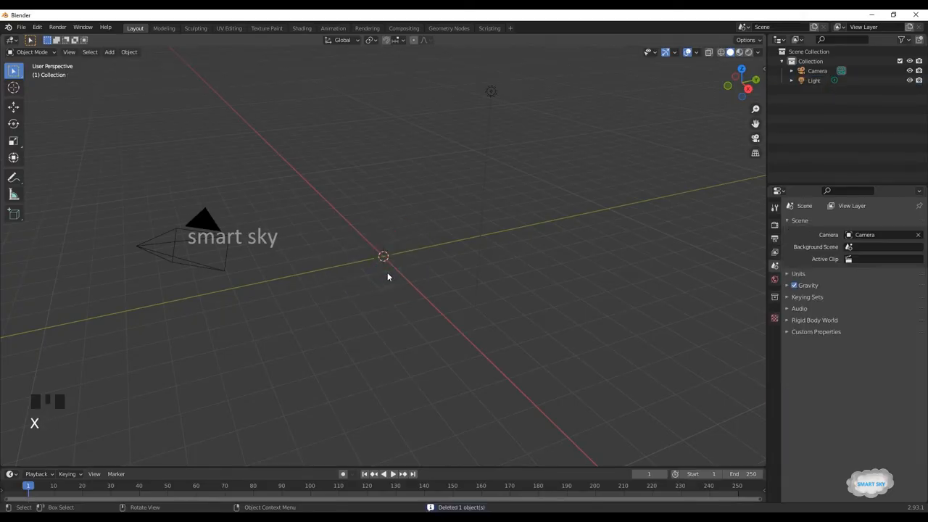
# Replace the scene with an icosphere and raise its Subdivisions in the Adjust Last Operation panel
pyautogui.press('shift+a')
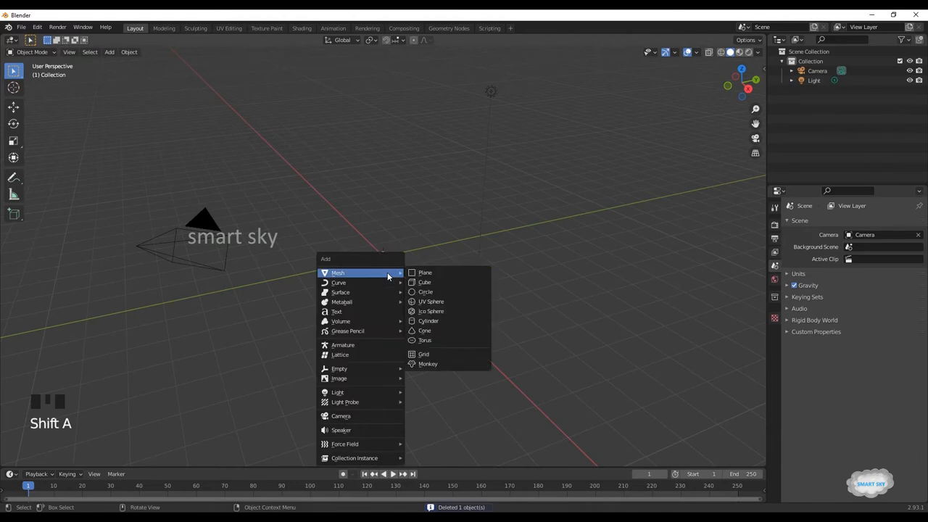
pyautogui.click(433, 311)
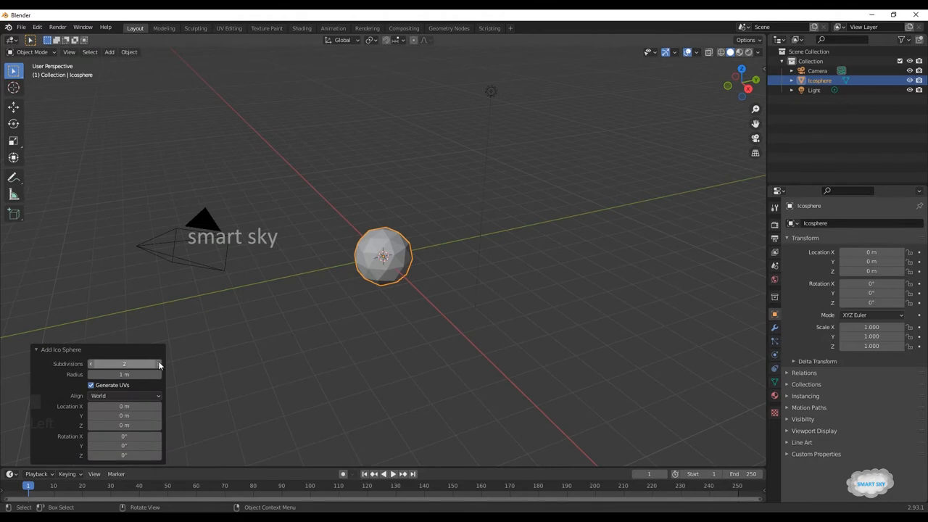
pyautogui.click(160, 363)
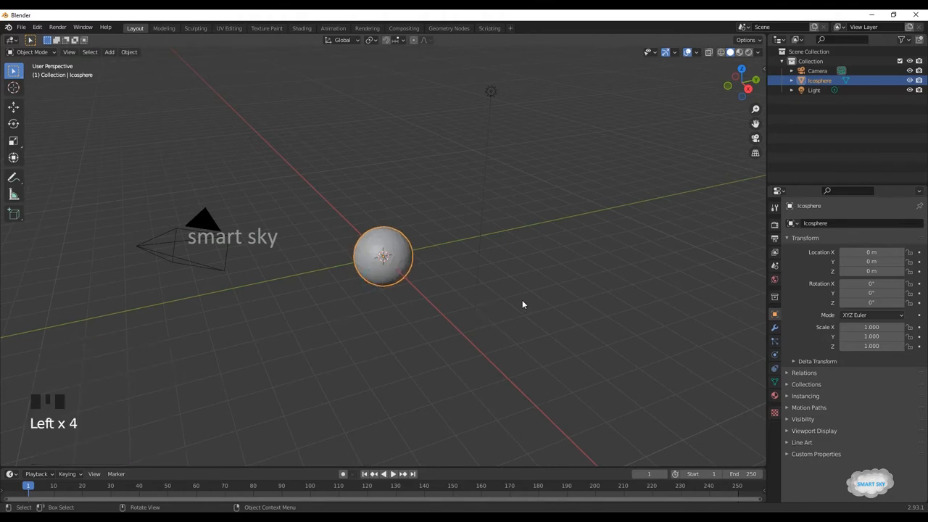
pyautogui.click(775, 327)
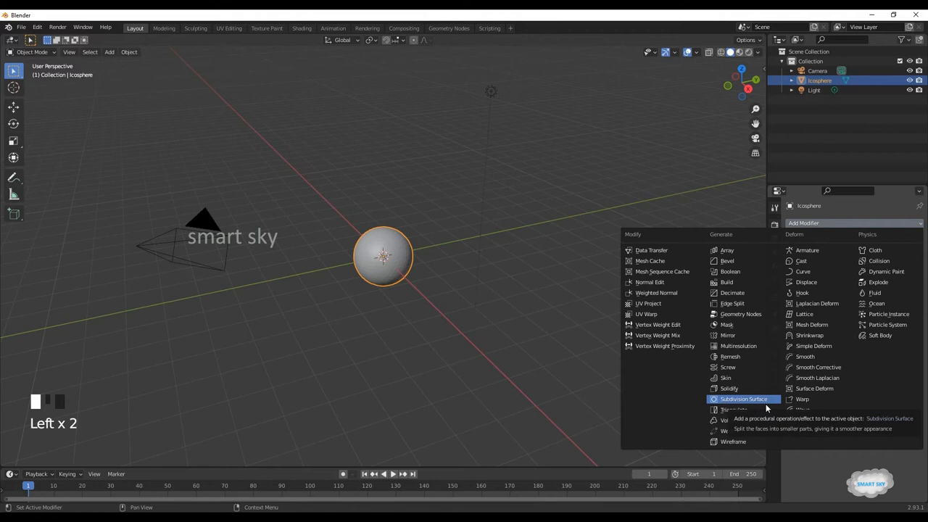
# Add a Subdivision Surface modifier to the icosphere and apply it permanently
pyautogui.click(742, 399)
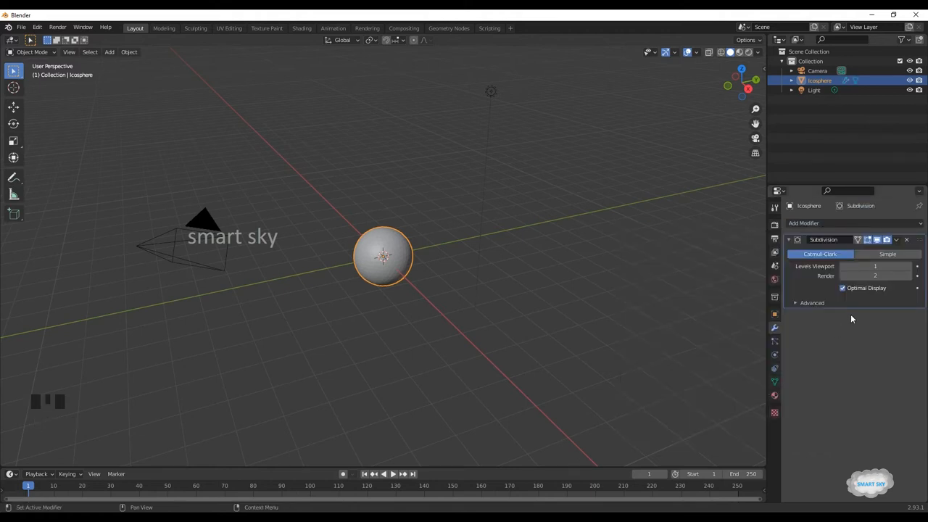
pyautogui.click(896, 240)
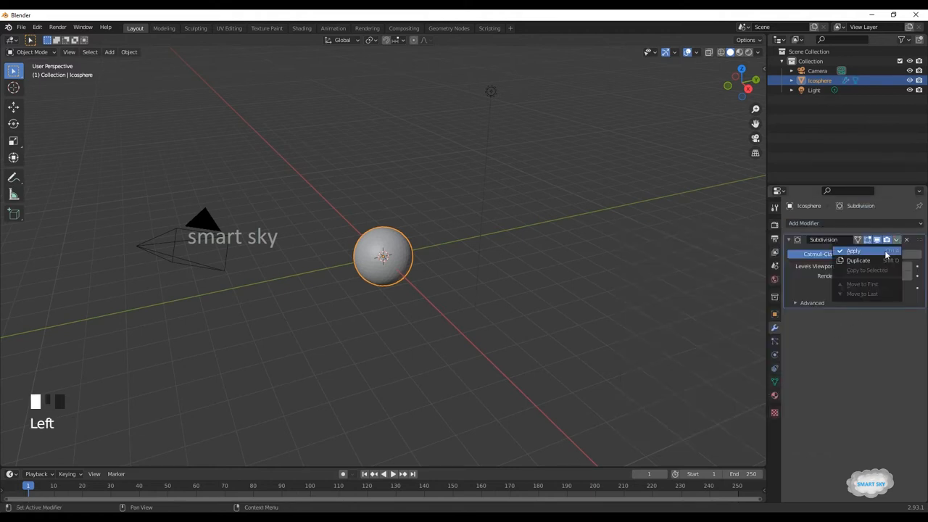
pyautogui.click(853, 251)
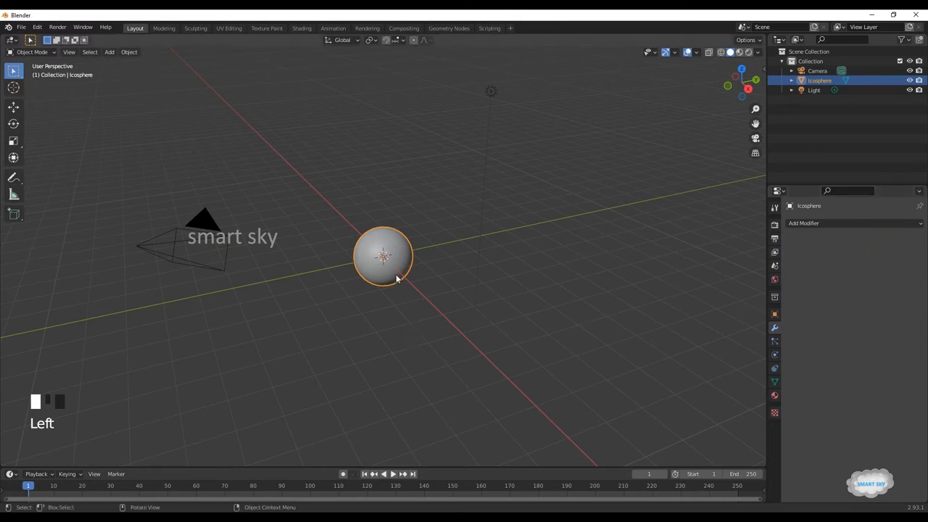
# In Edit Mode, select vertices by Amount of Connecting Edges and dissolve them into hexagonal faces
pyautogui.press('Tab')
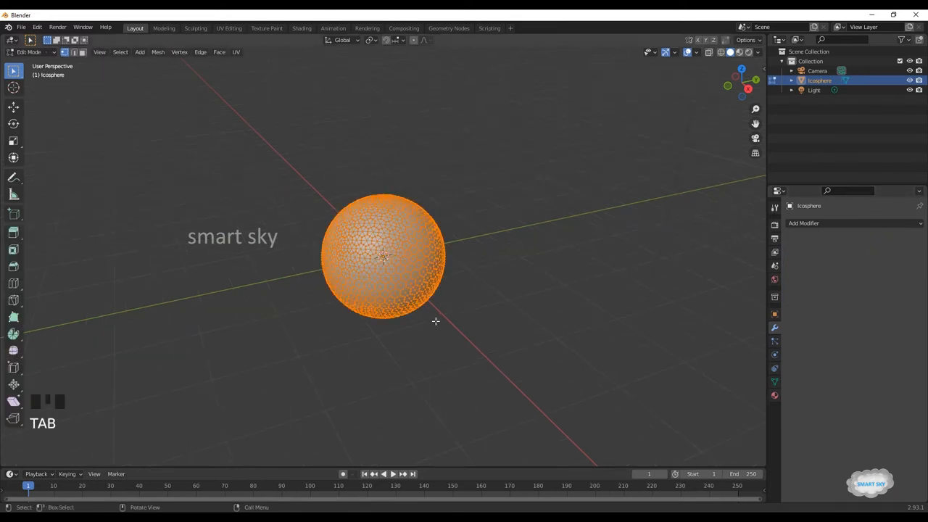
pyautogui.scroll(3)
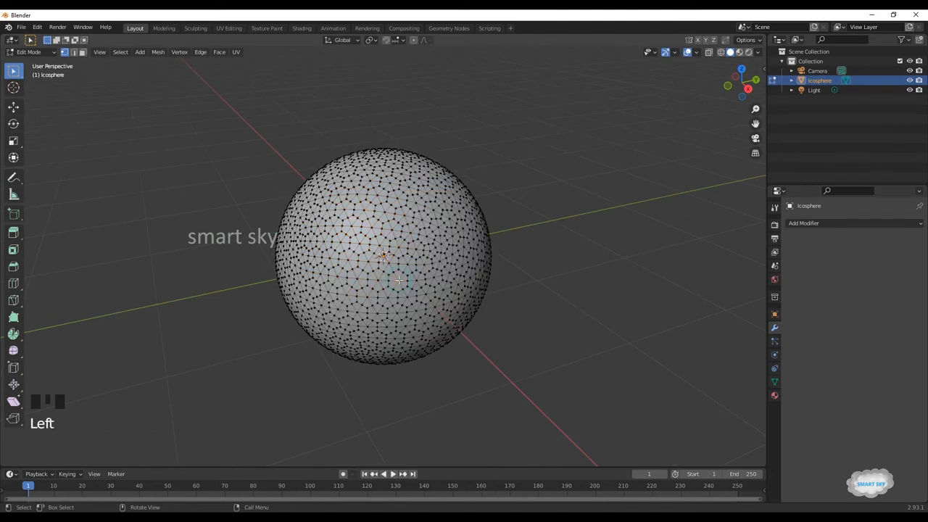
pyautogui.press('shift+g')
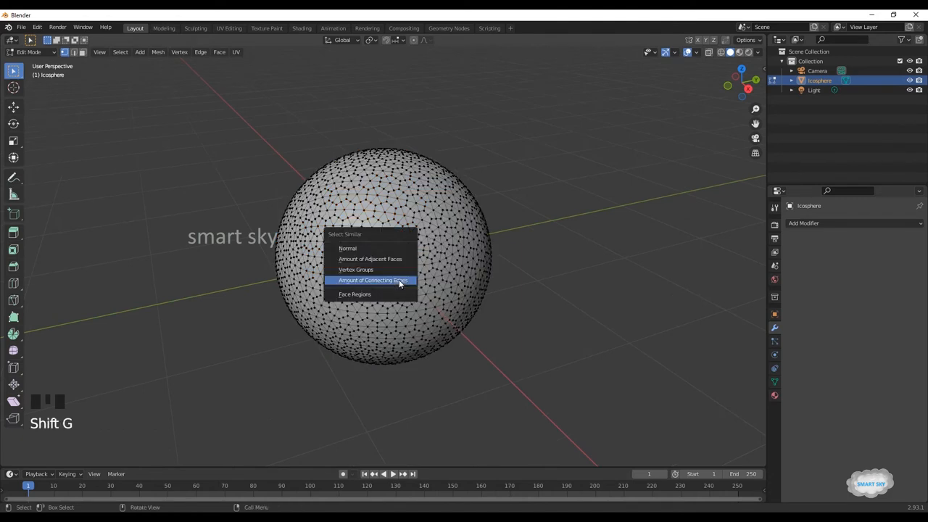
pyautogui.click(372, 280)
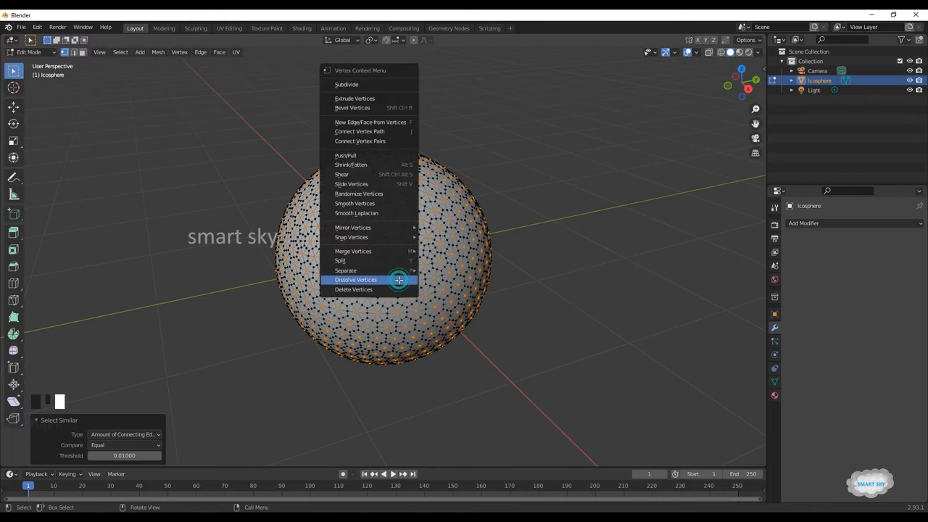
pyautogui.click(355, 280)
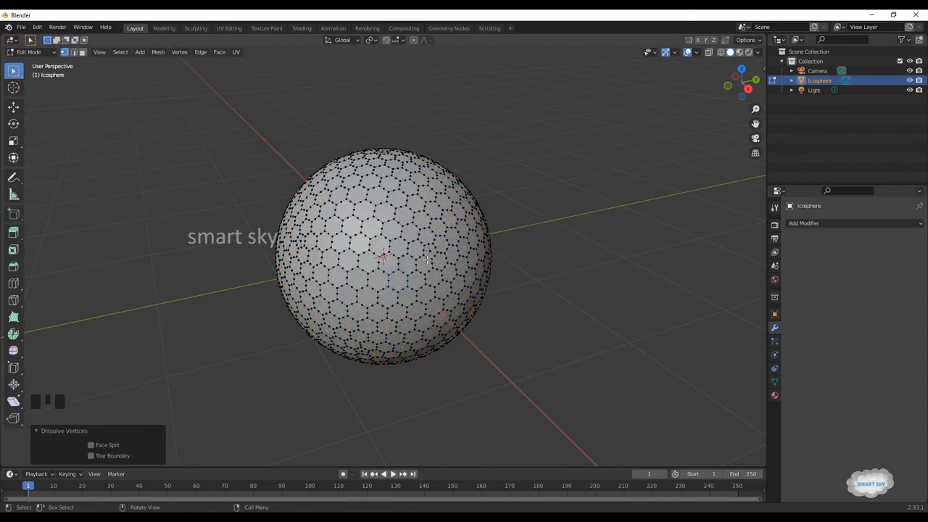
# Dissolve a second set of same-edge-count vertices, then select the whole mesh
pyautogui.click(432, 252)
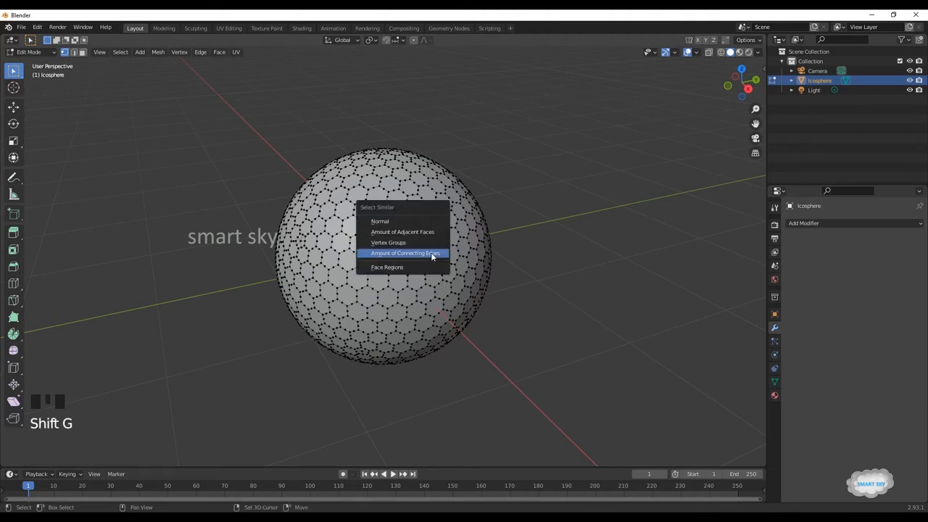
pyautogui.click(403, 252)
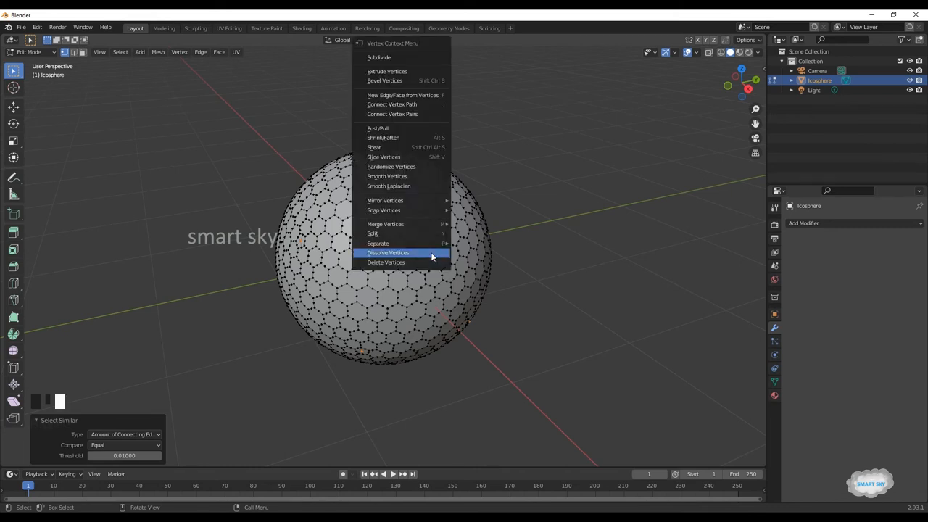
pyautogui.click(388, 252)
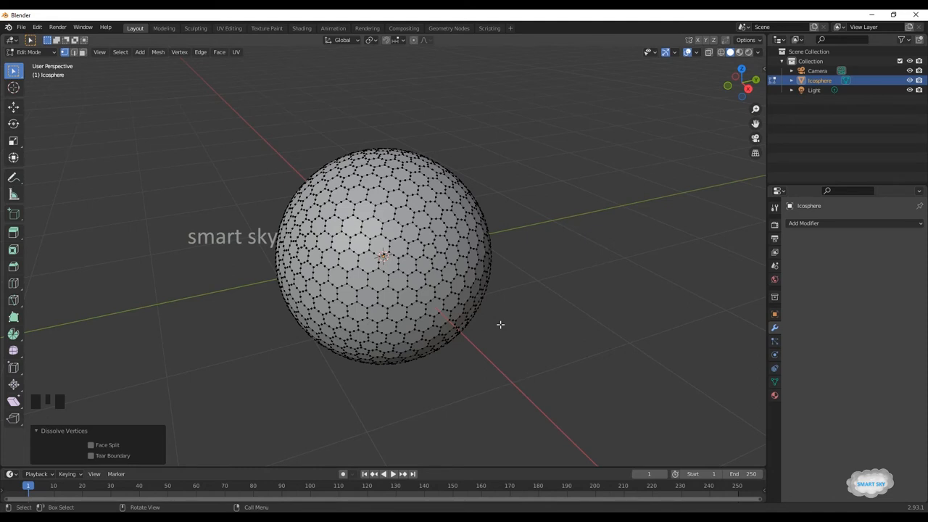
pyautogui.press('a')
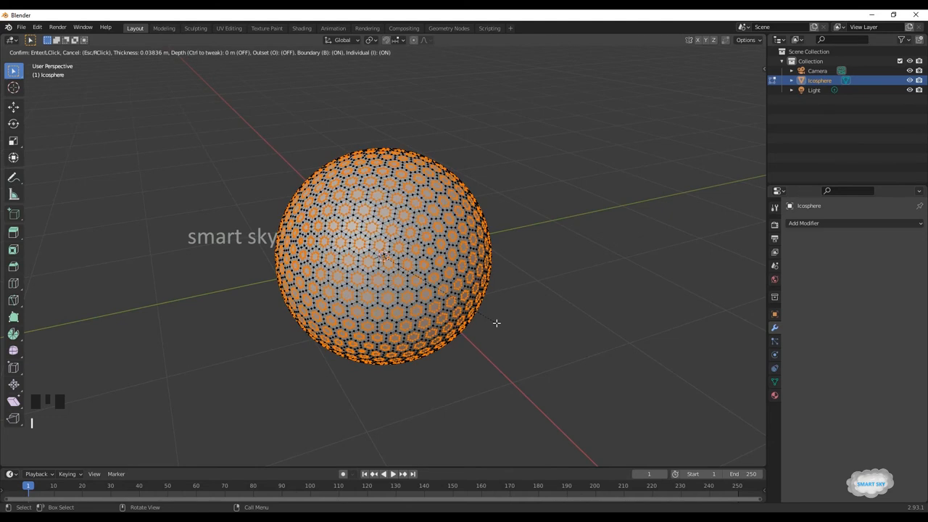
pyautogui.moveTo(499, 325)
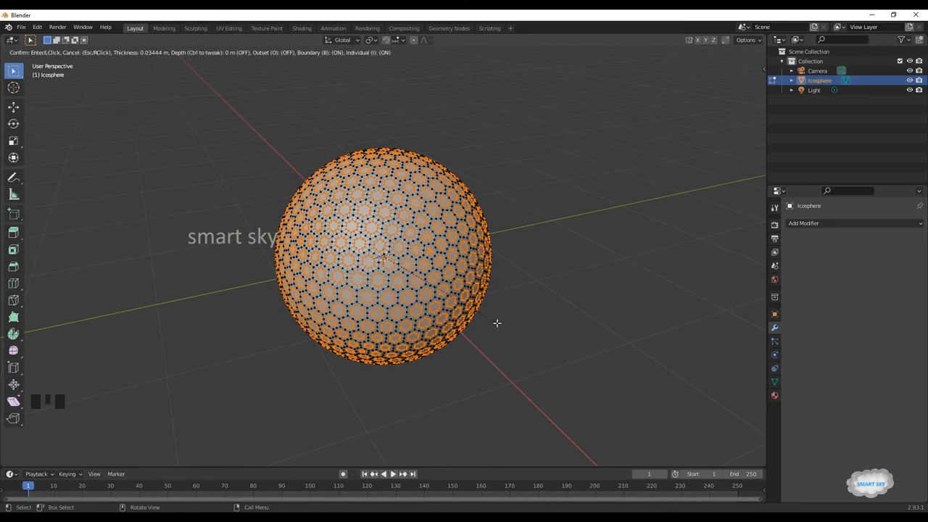
pyautogui.moveTo(498, 322)
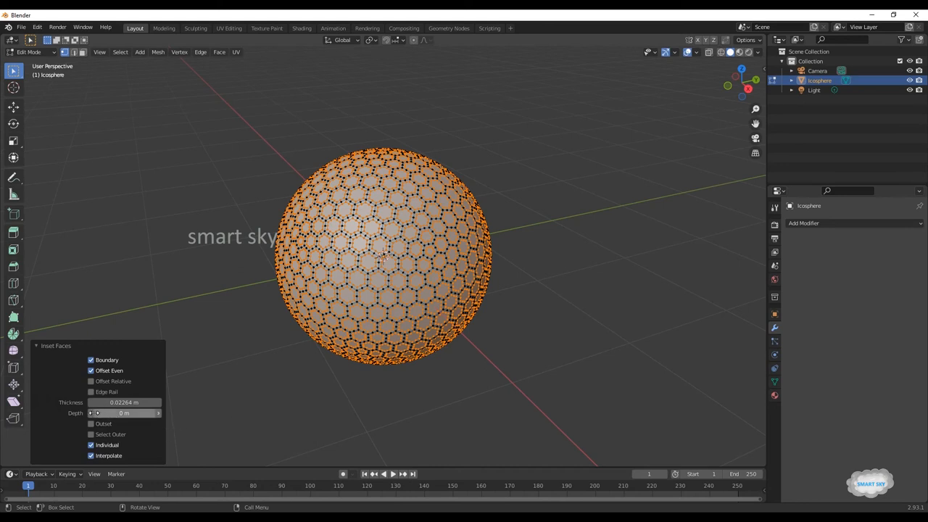
# Adjust the individual inset's Depth so each hexagon becomes a dimple, then return to Object Mode
pyautogui.click(123, 413)
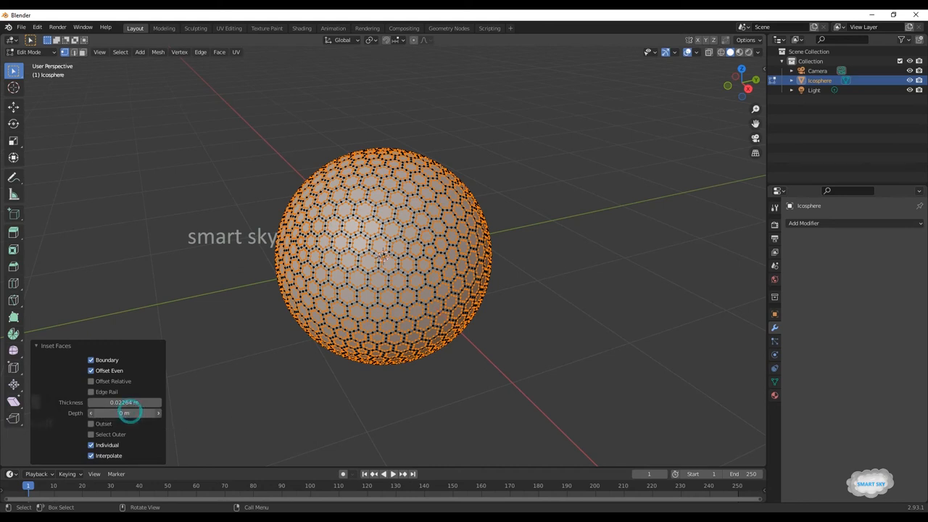
pyautogui.moveTo(127, 414); pyautogui.dragTo(125, 414)
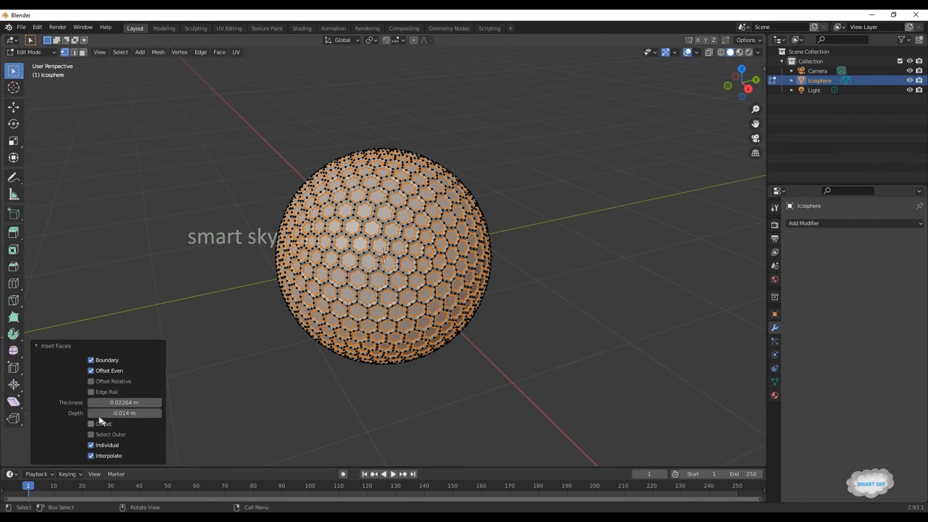
pyautogui.moveTo(124, 413); pyautogui.dragTo(146, 414)
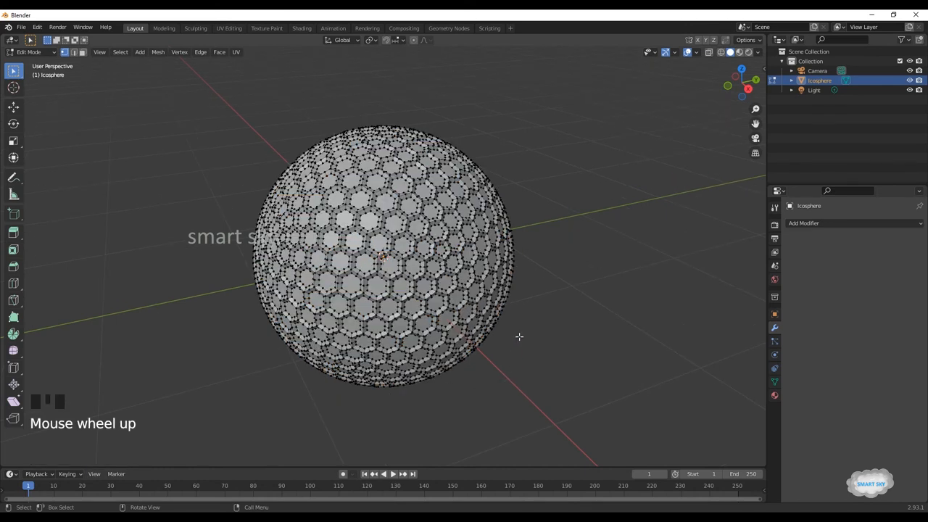
pyautogui.press('Tab')
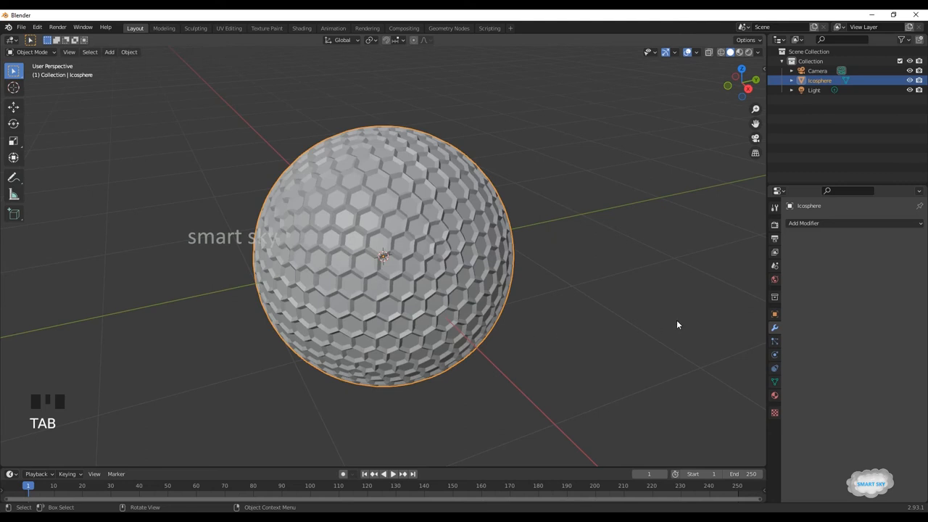
# Add a Subdivision Surface modifier at viewport level 2 and deselect the ball
pyautogui.click(804, 223)
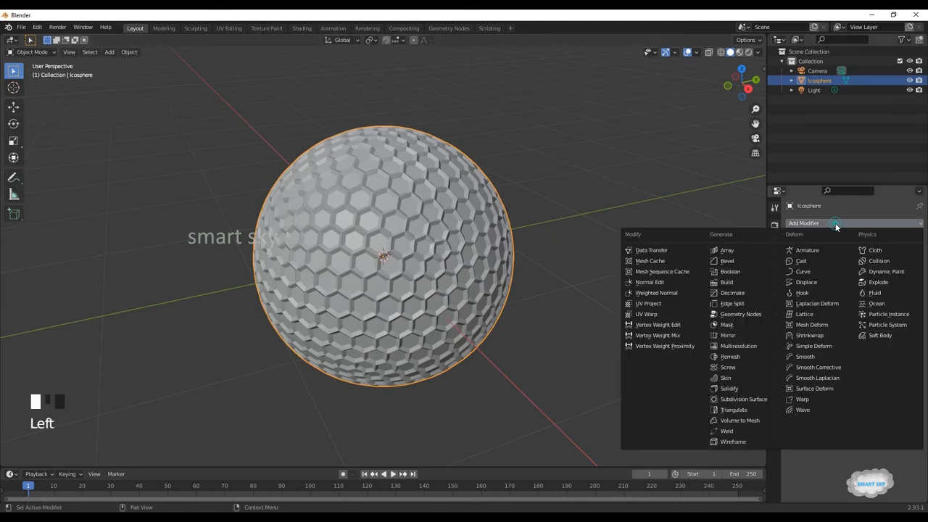
pyautogui.moveTo(734, 409)
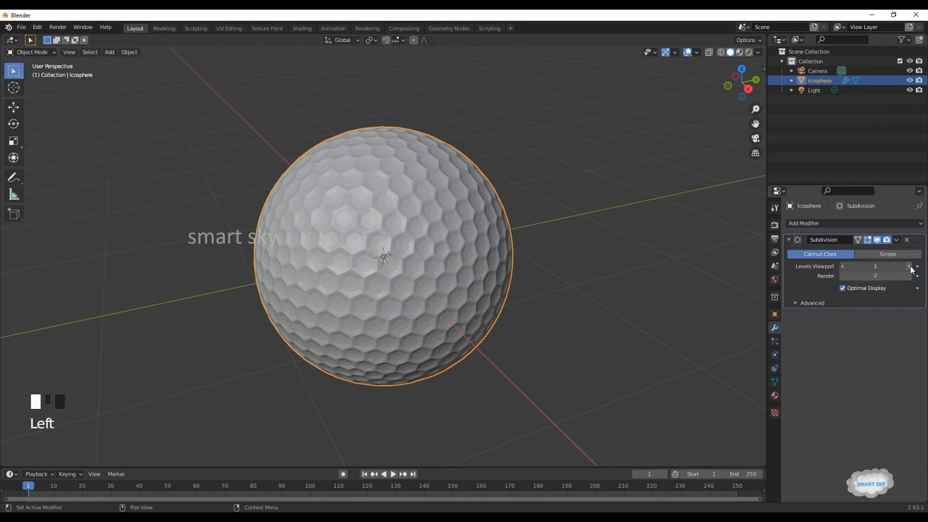
pyautogui.click(911, 266)
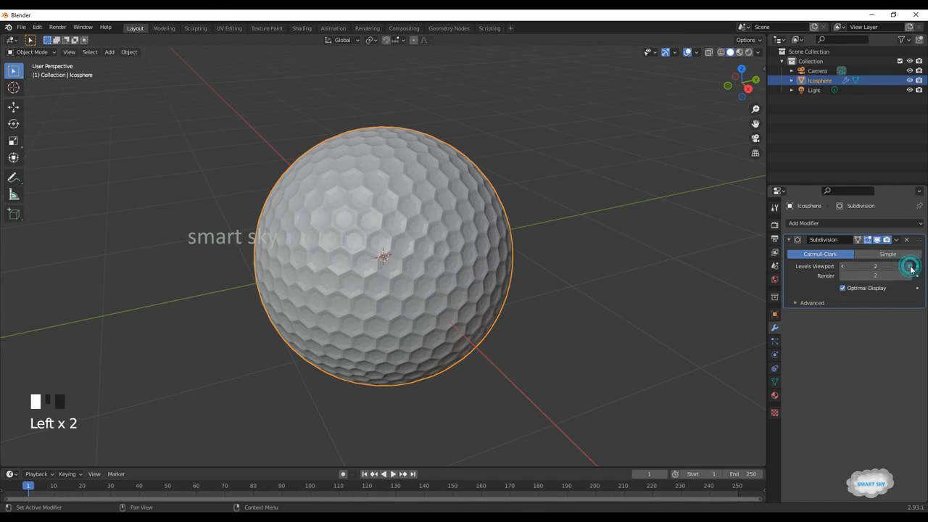
pyautogui.click(876, 267)
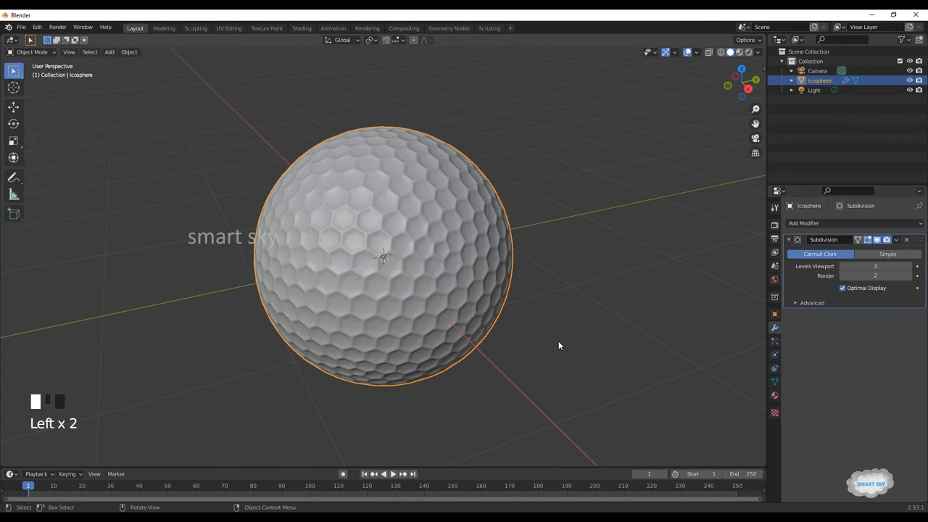
pyautogui.click(580, 345)
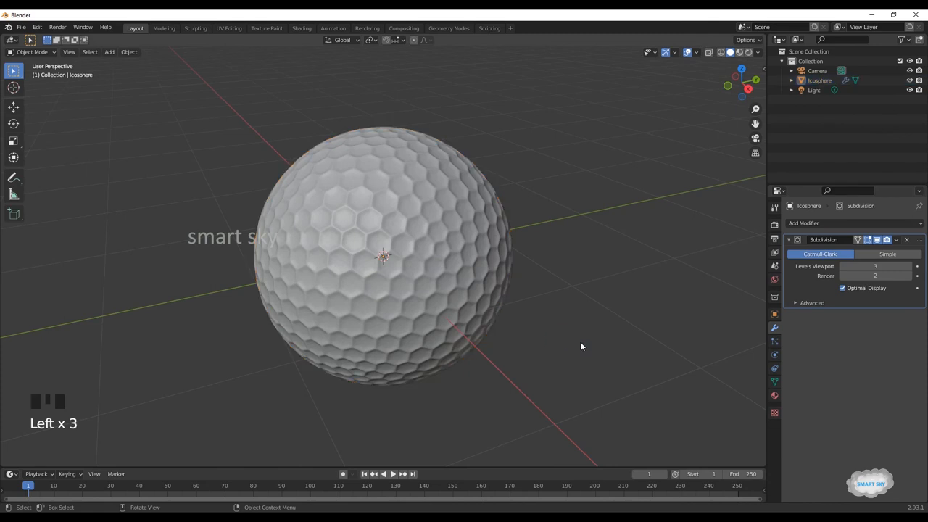
pyautogui.moveTo(580, 347); pyautogui.dragTo(355, 316)
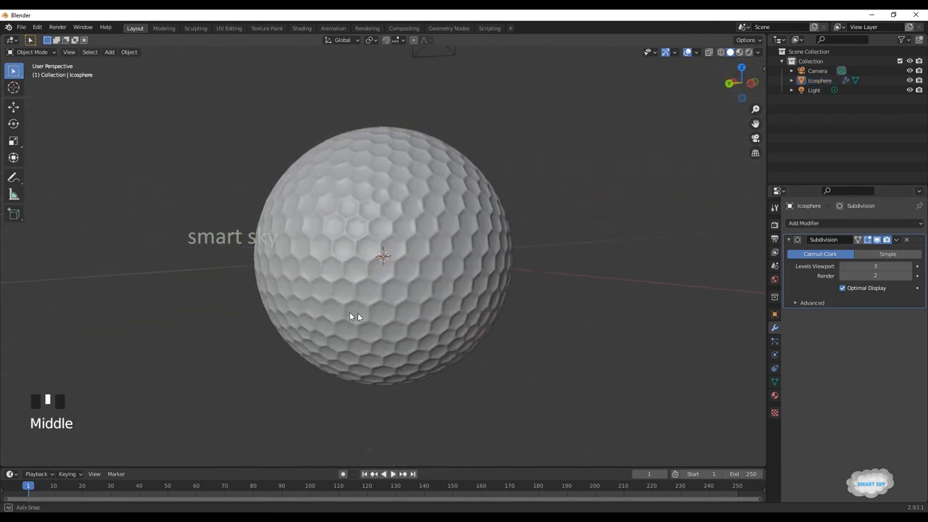
pyautogui.moveTo(355, 316); pyautogui.dragTo(380, 342)
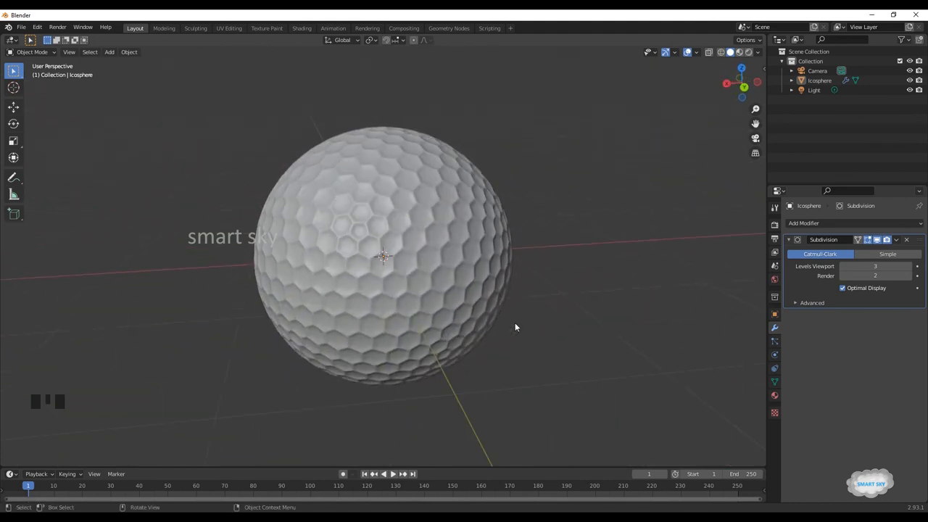
pyautogui.scroll(-3)
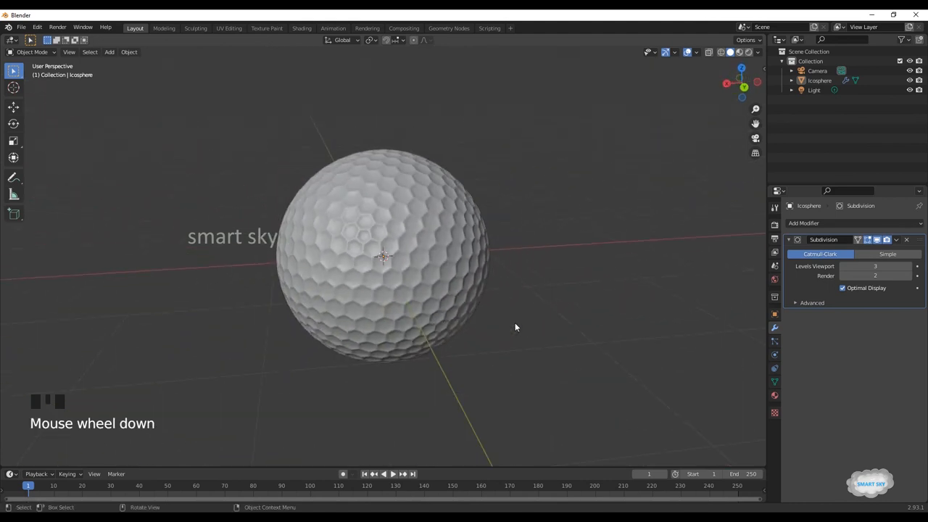